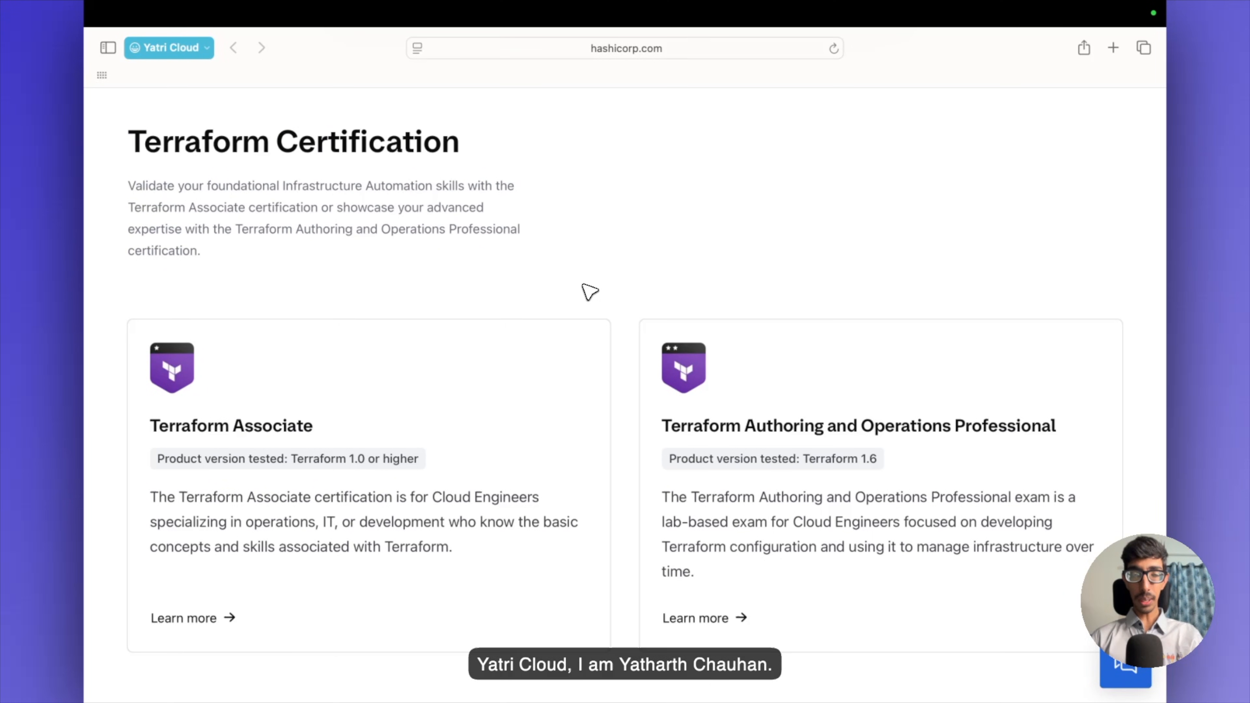
mouse_move(156, 154)
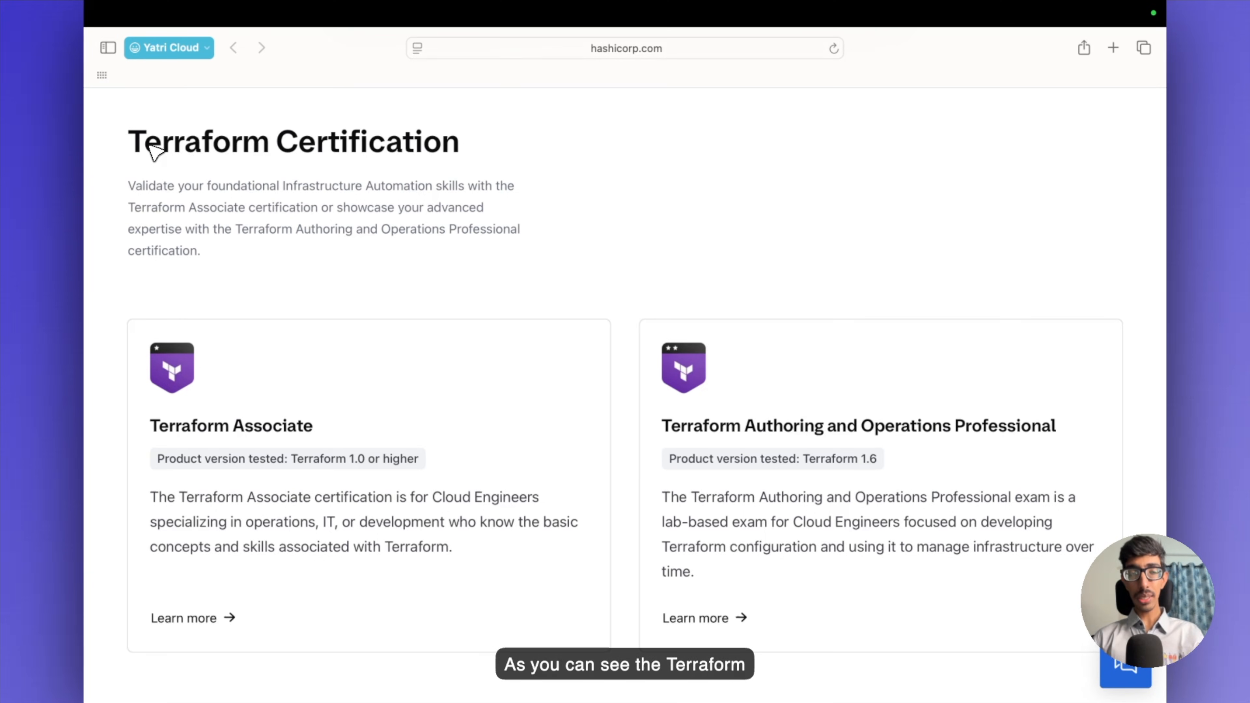
mouse_move(379, 153)
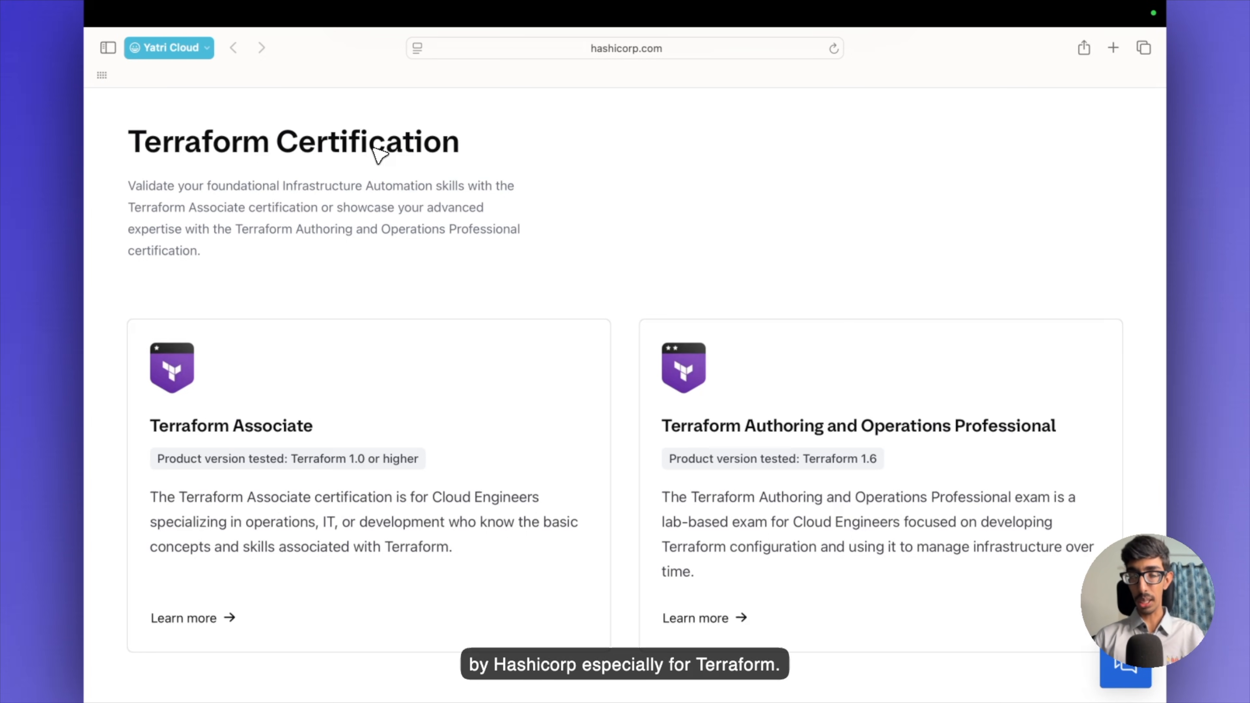
Switch Safari to the FREE Terraform Voucher 2025 tab group showing the certification webinar page.
click(108, 46)
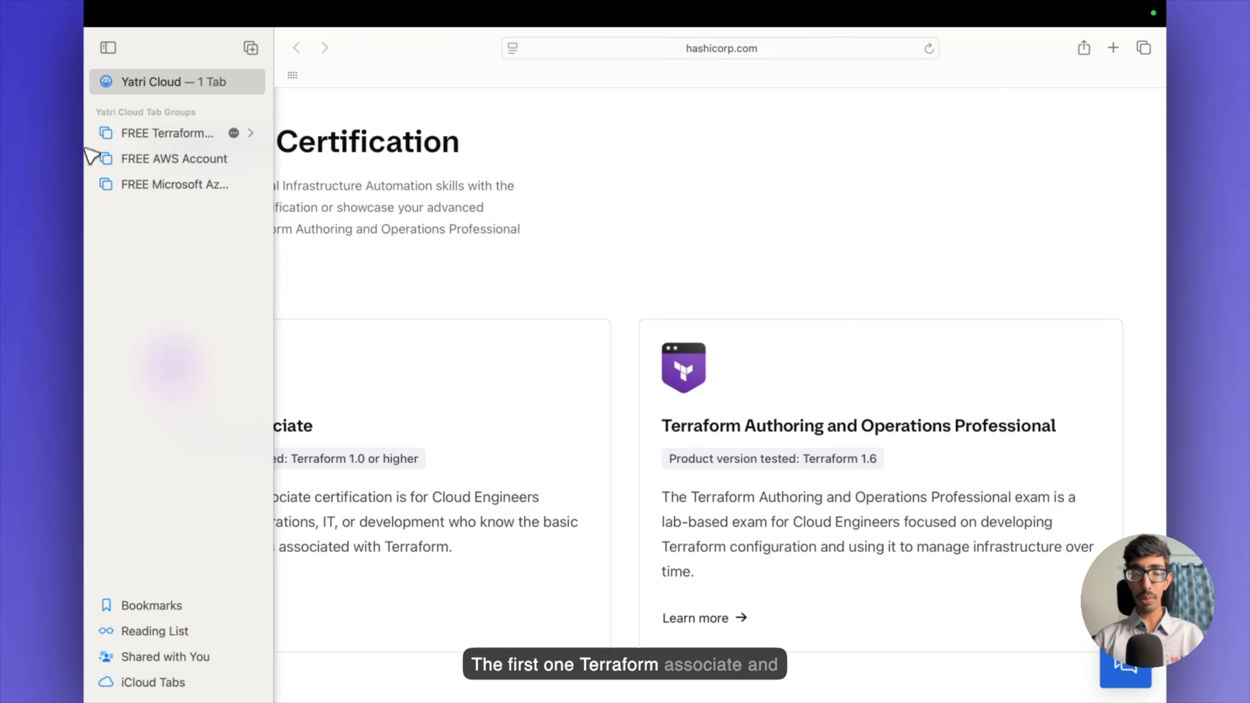
click(108, 47)
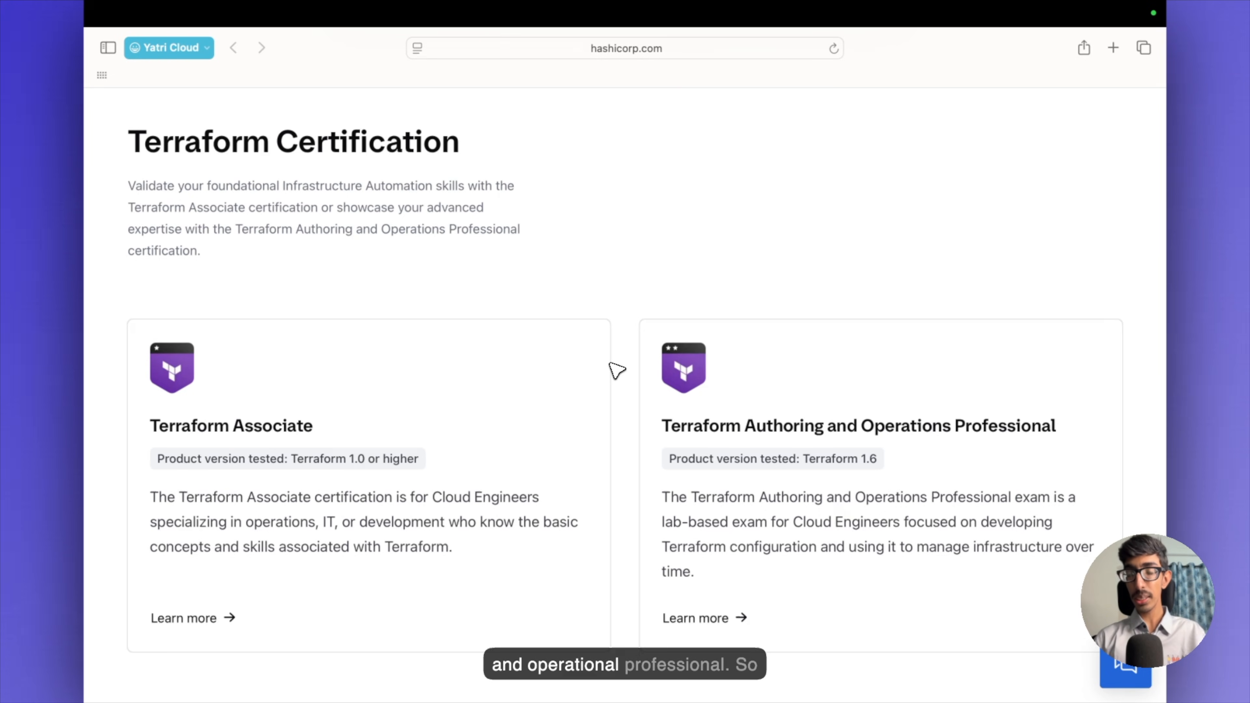
mouse_move(362, 434)
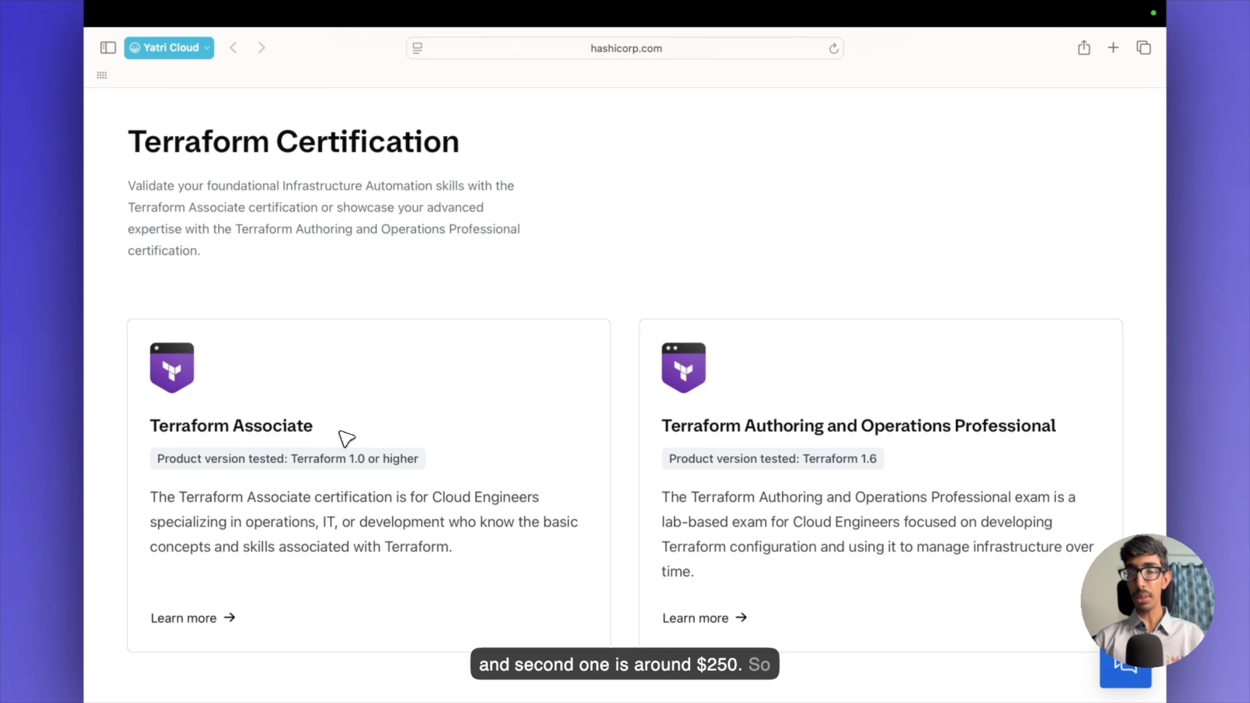
mouse_move(256, 406)
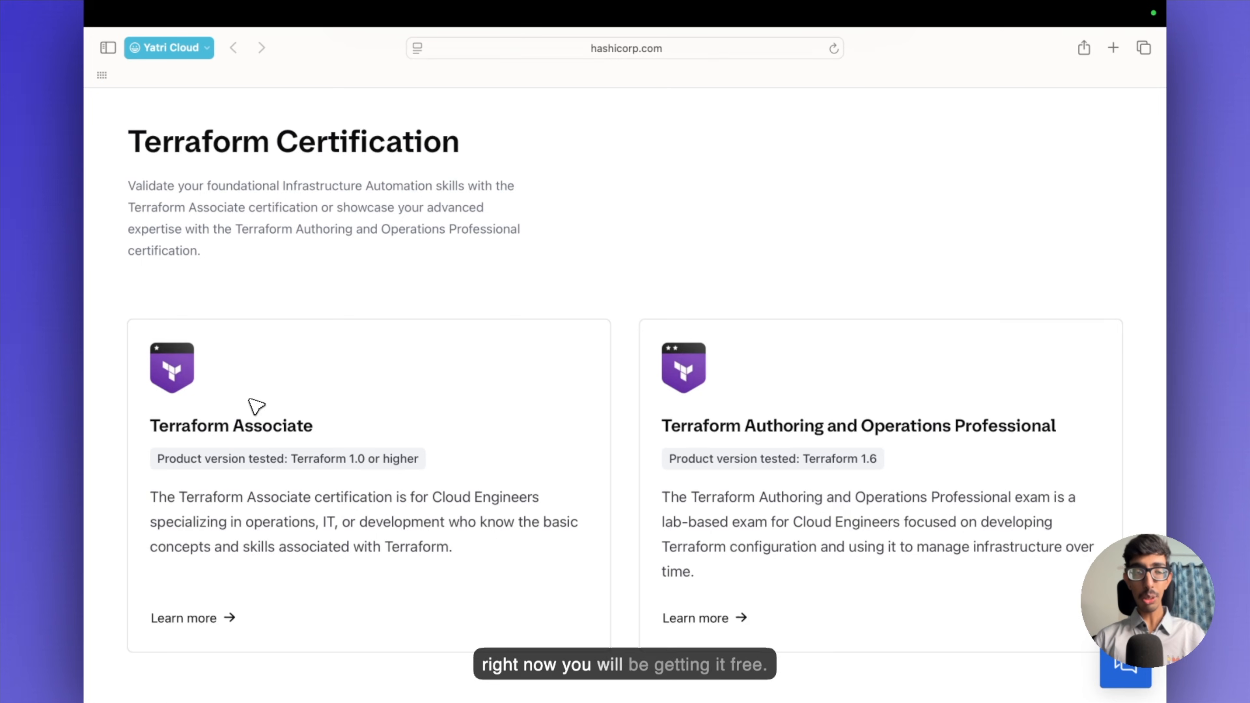
mouse_move(452, 340)
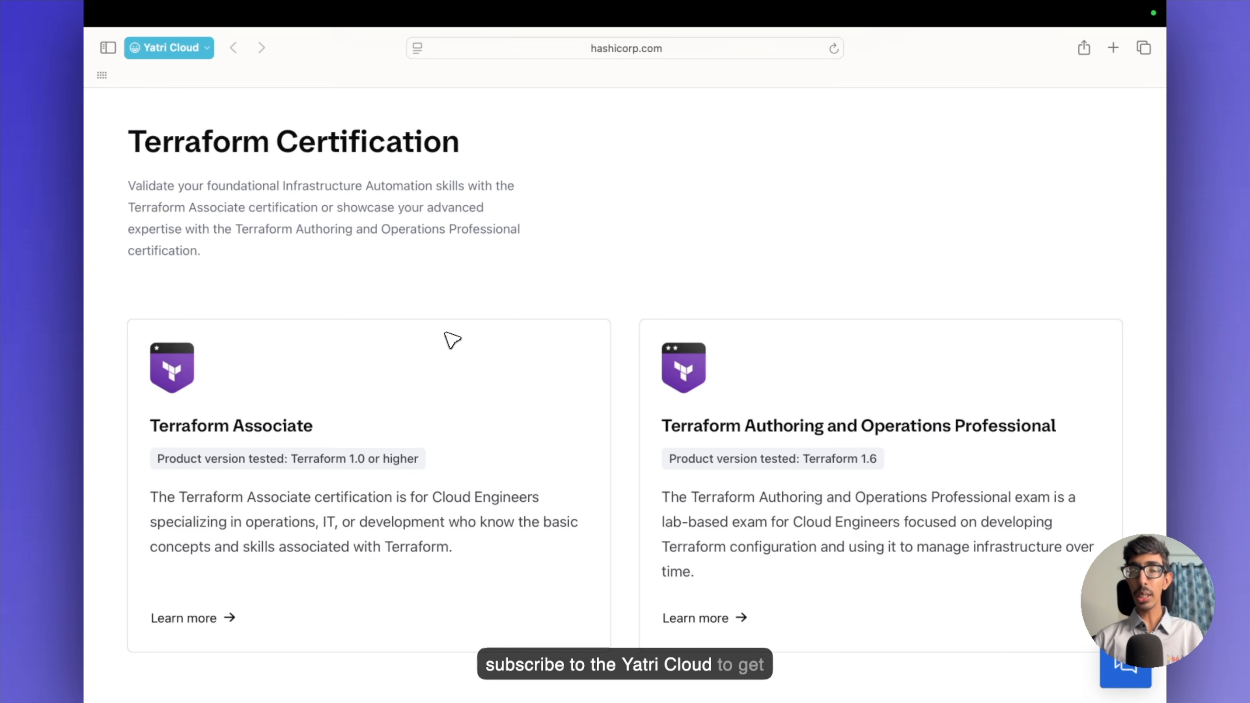
mouse_move(392, 256)
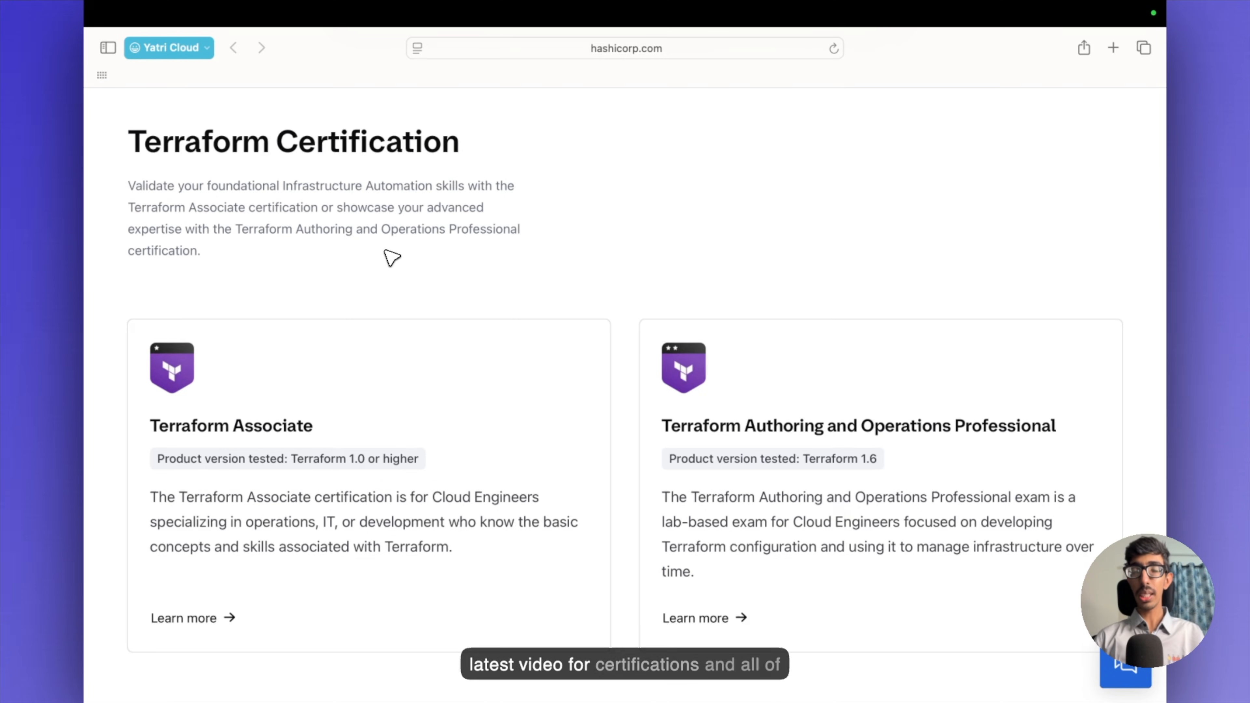
mouse_move(306, 248)
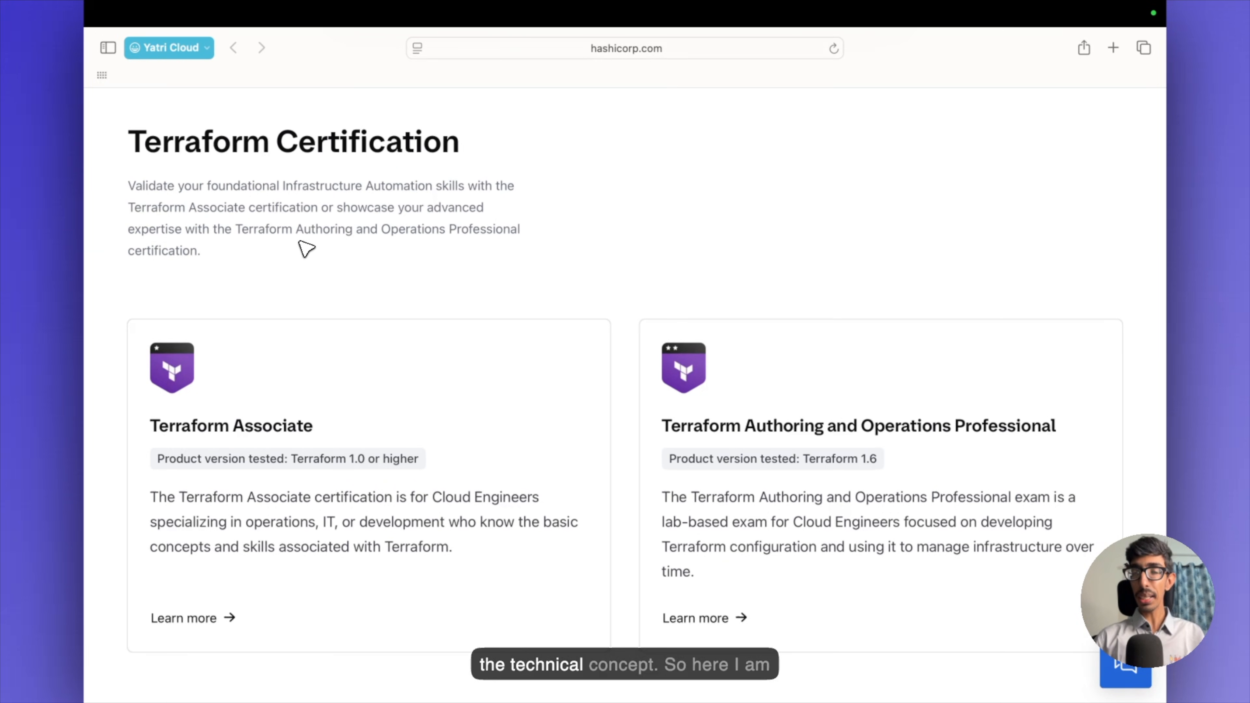
click(168, 47)
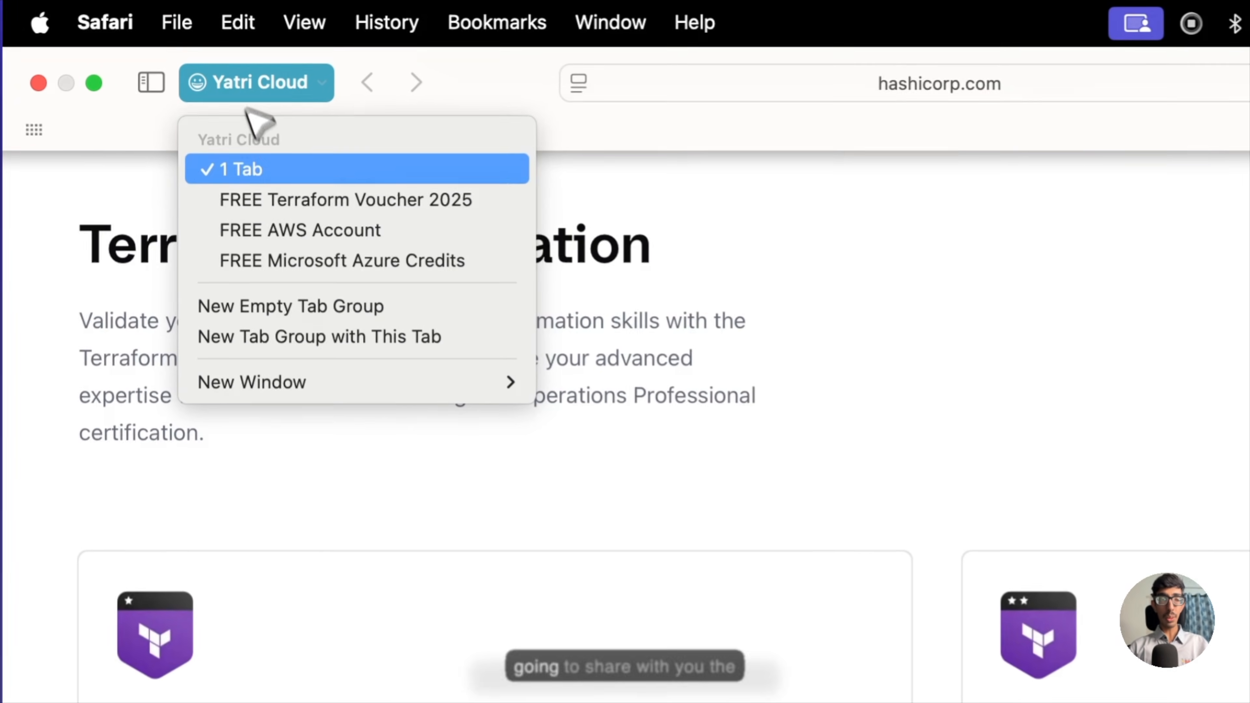
click(344, 199)
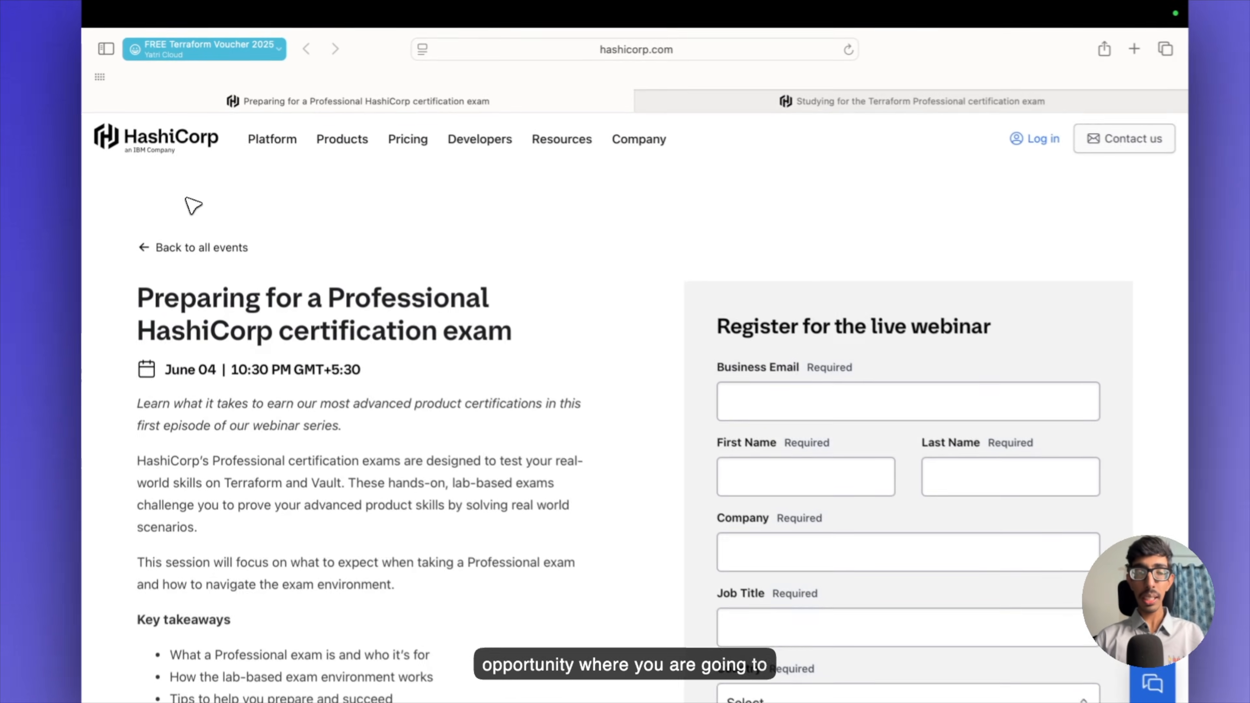
scroll(down, 3)
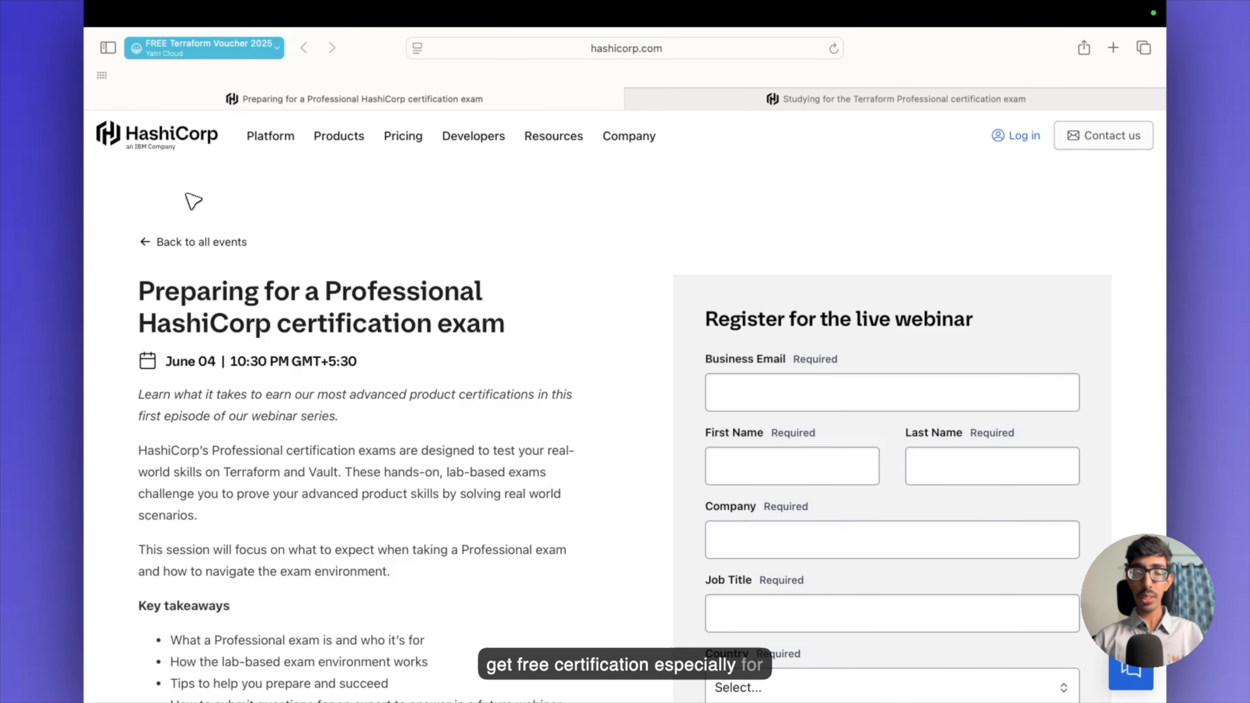
mouse_move(241, 465)
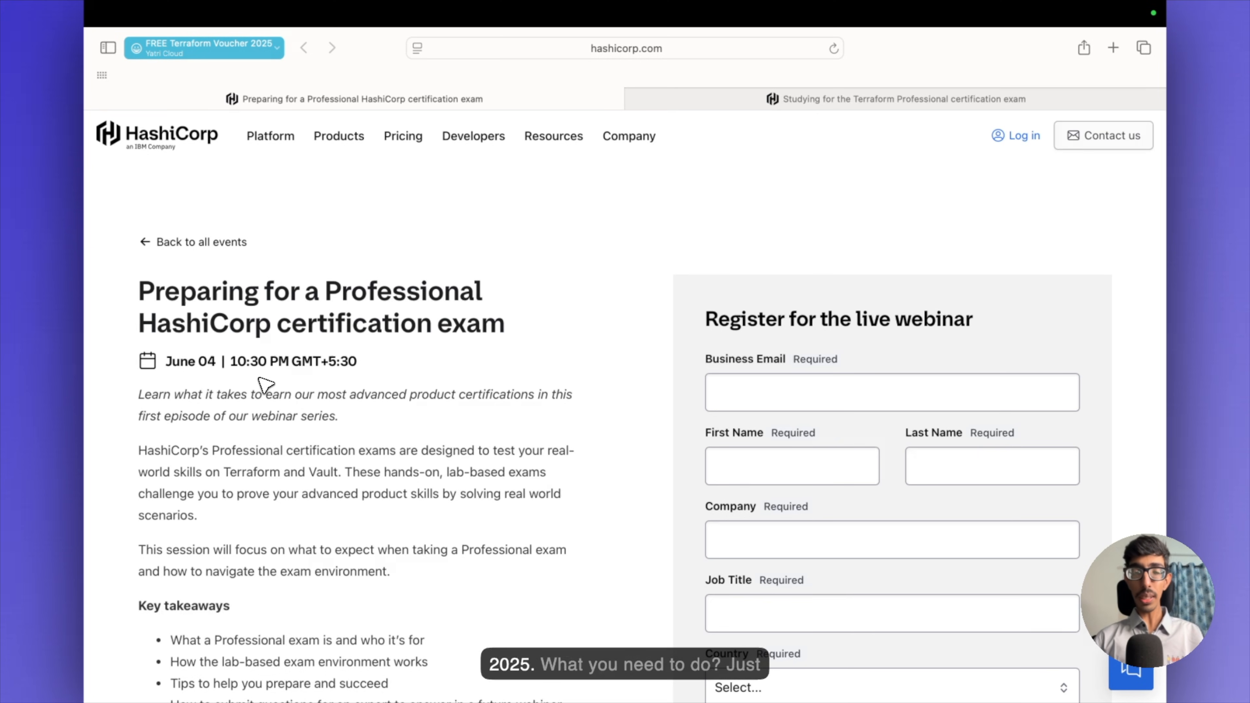
mouse_move(348, 416)
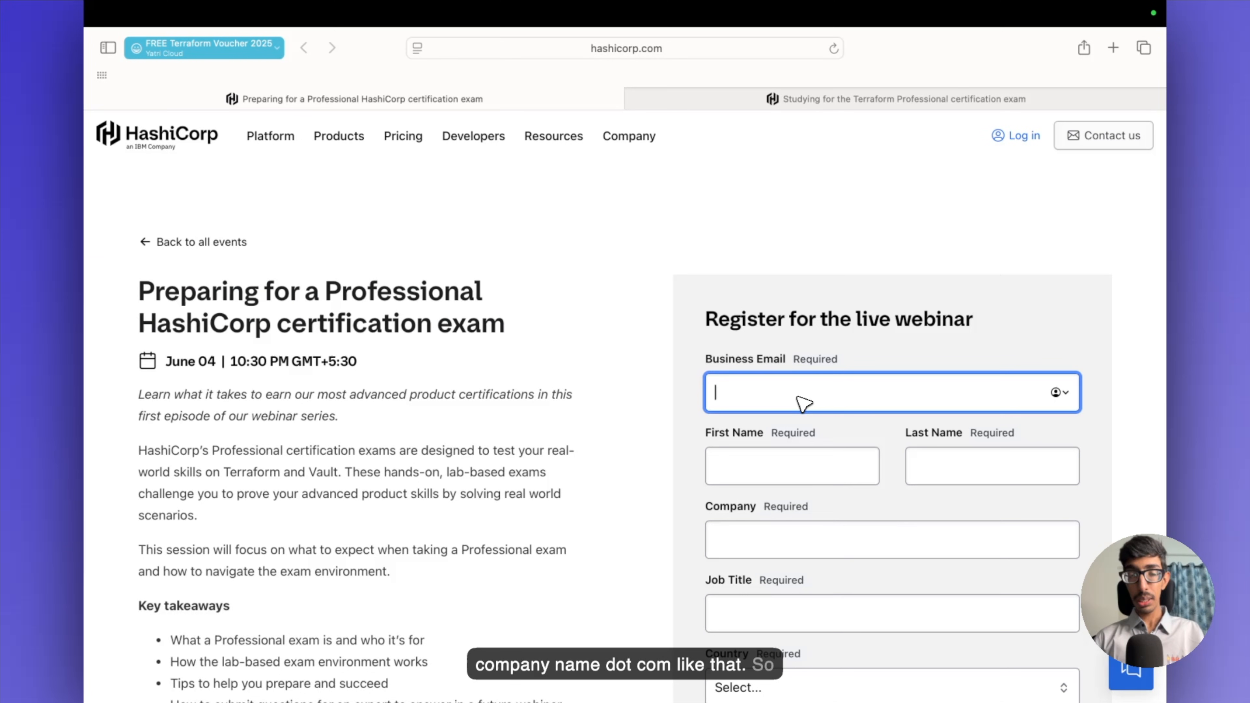
Scroll through the webinar registration form, revealing the empty required fields, and back up.
scroll(down, 3)
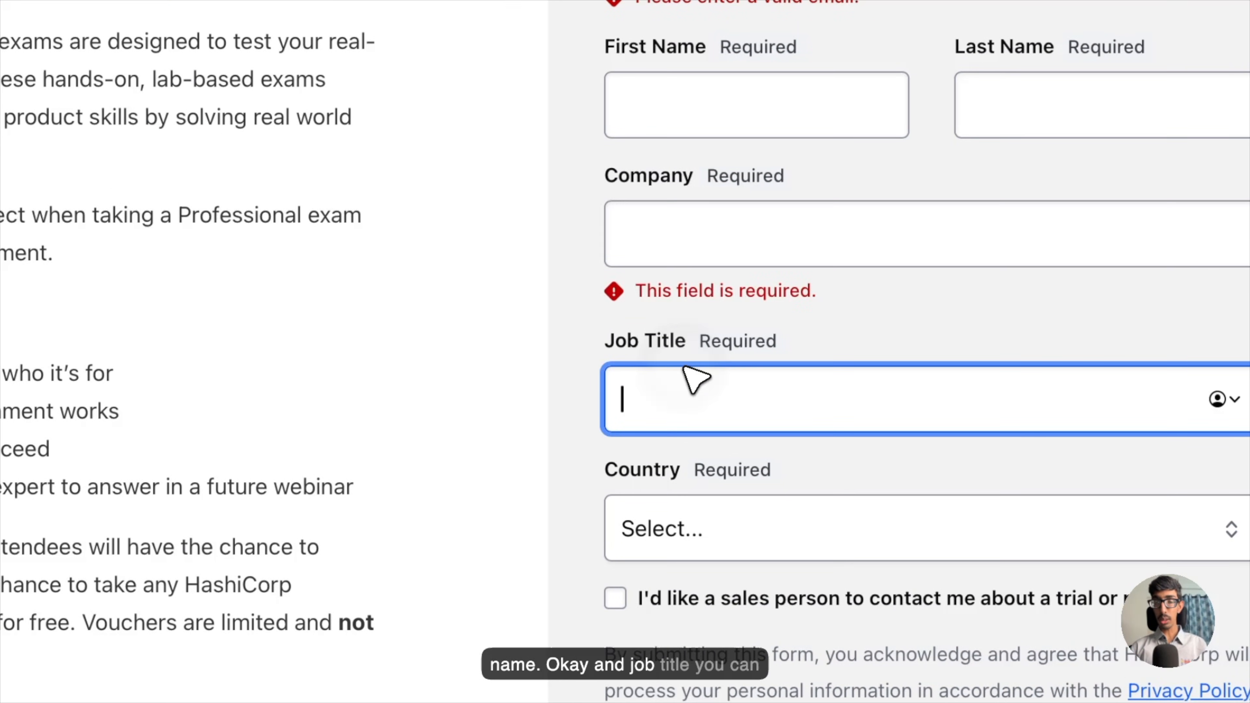
scroll(down, 3)
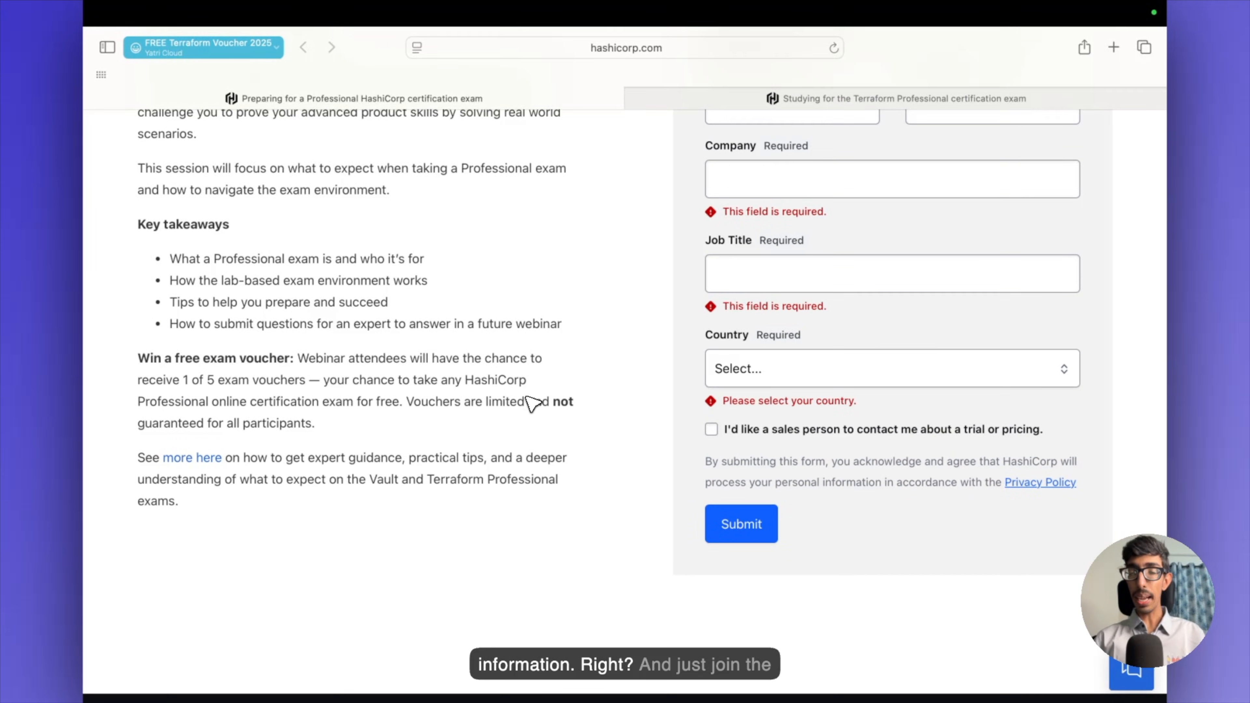
scroll(up, 3)
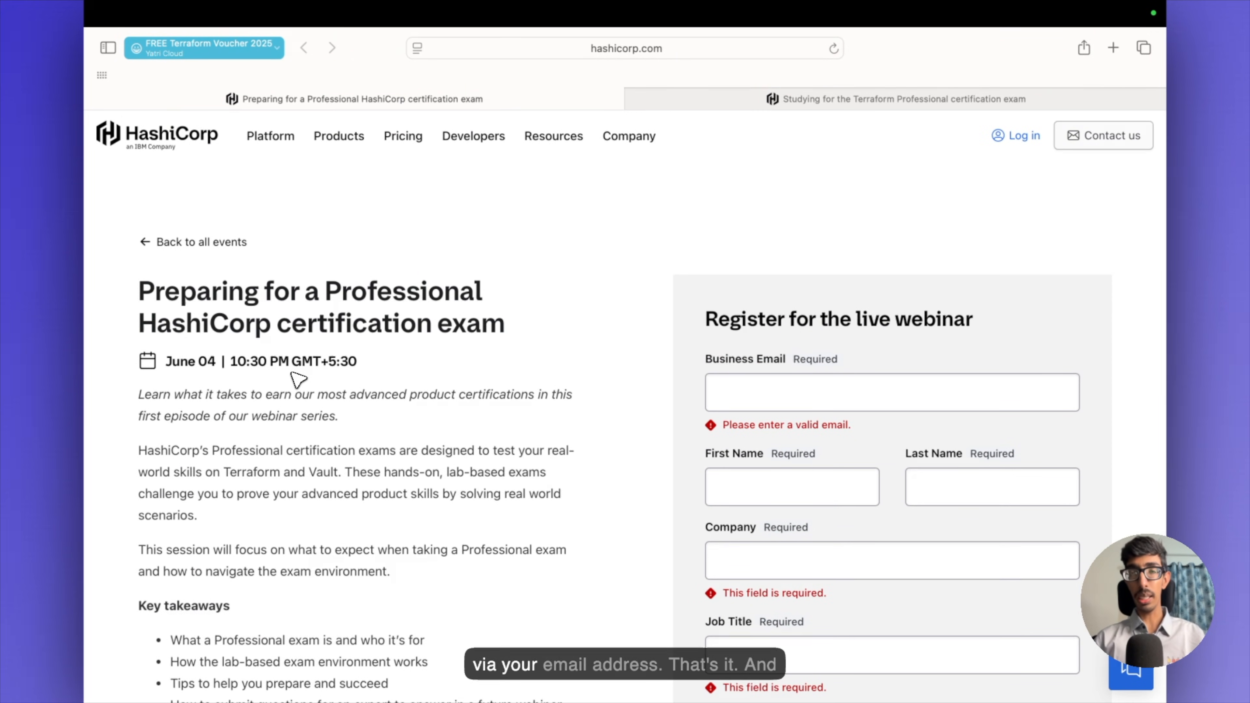
mouse_move(338, 338)
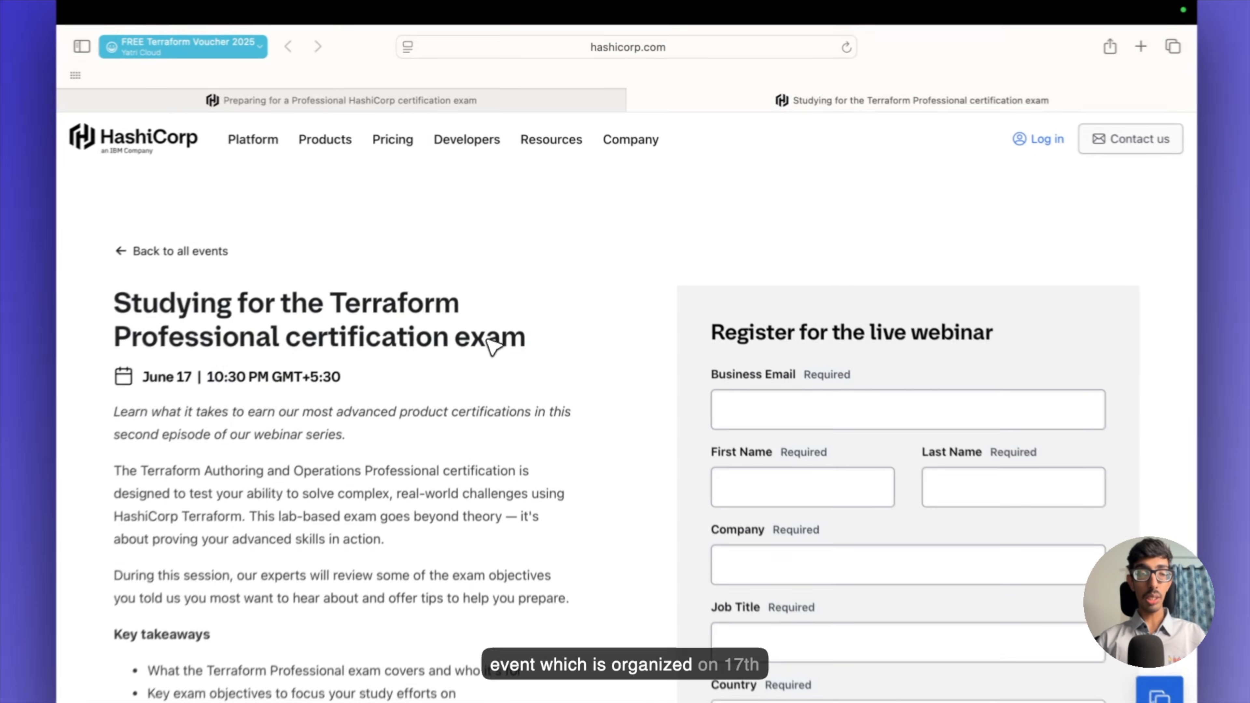
scroll(down, 3)
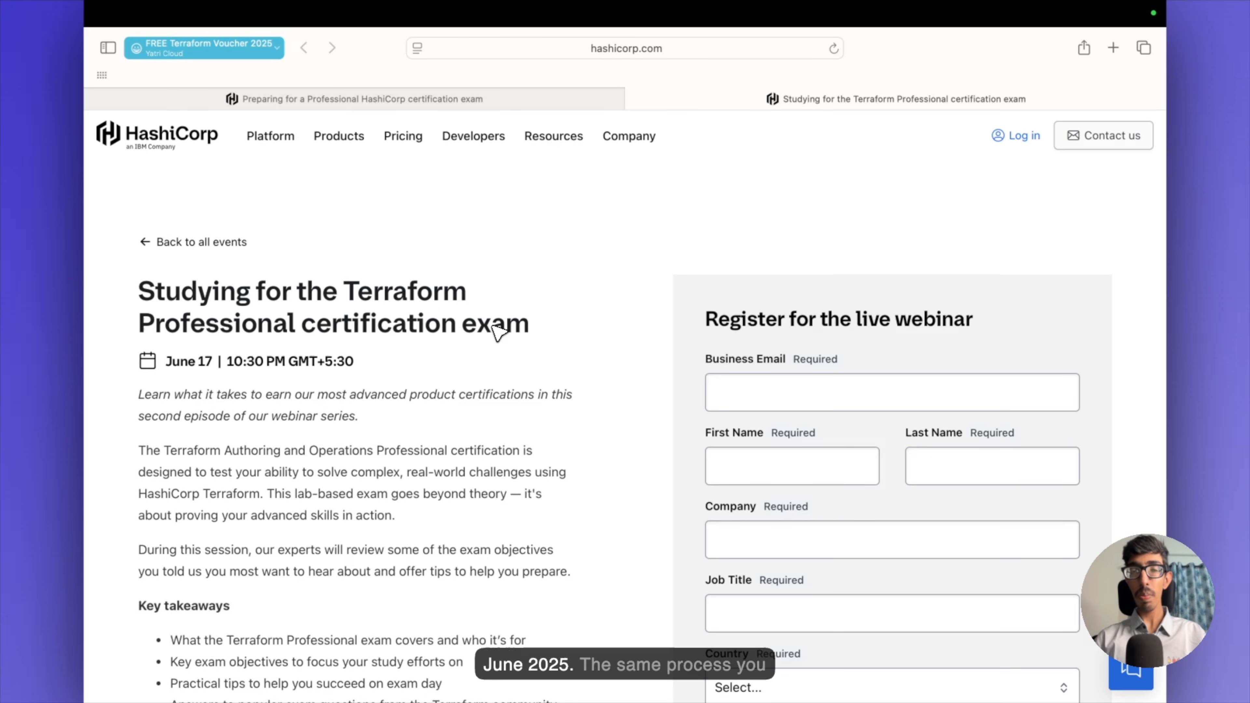
scroll(down, 3)
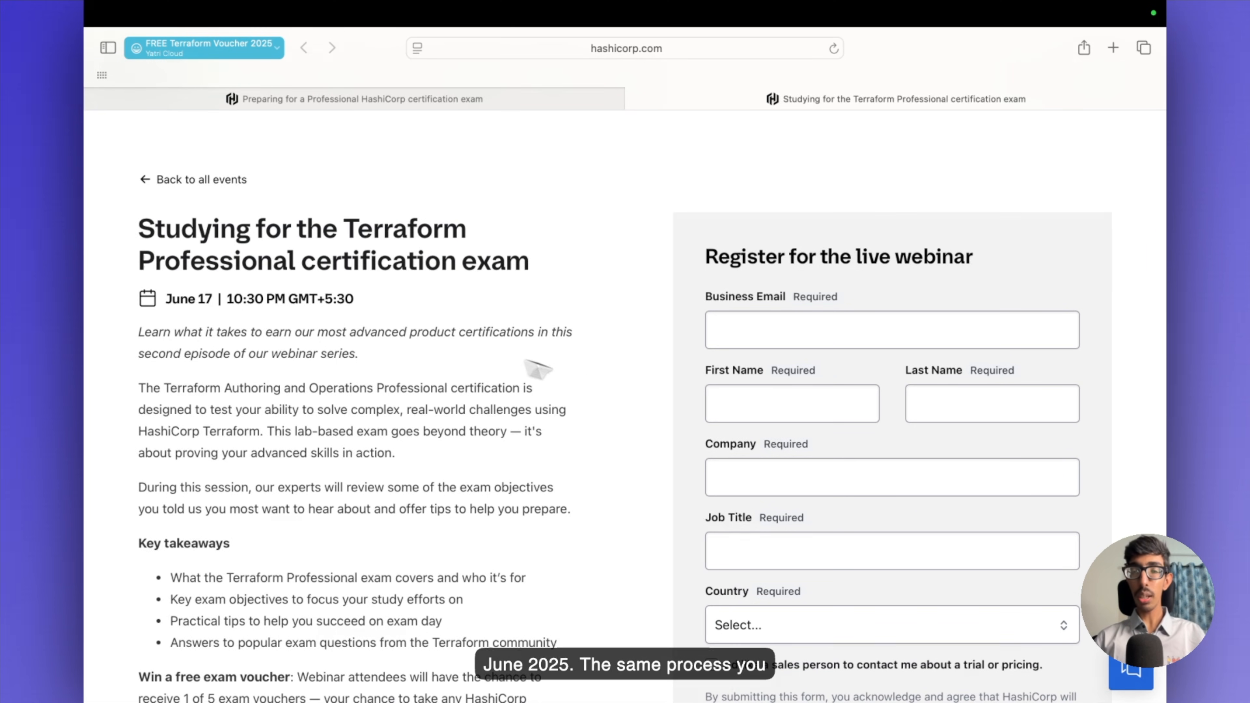
scroll(down, 3)
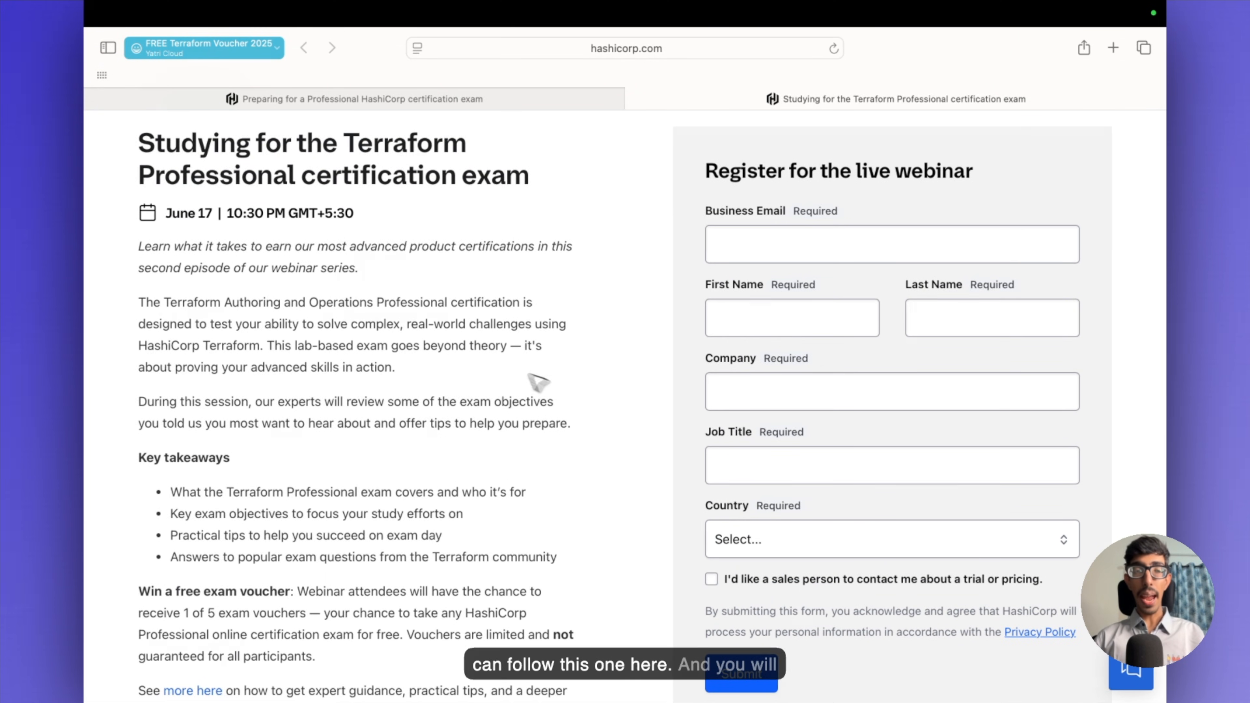
mouse_move(487, 324)
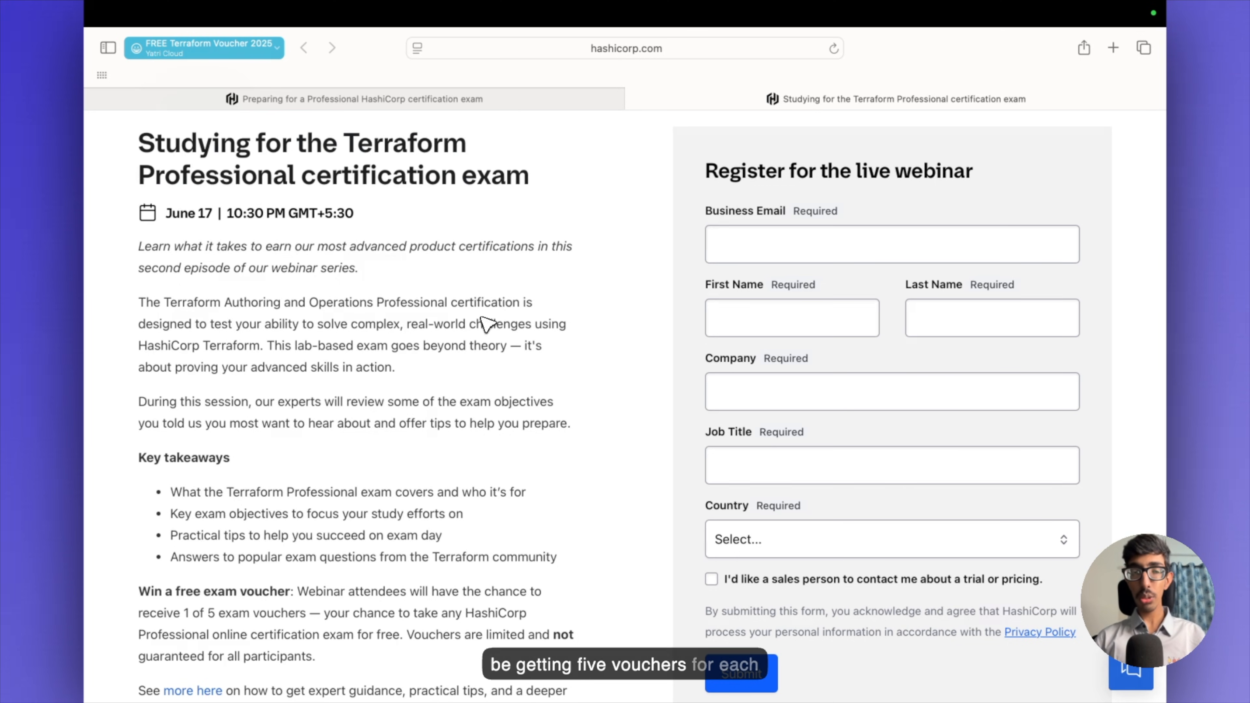
scroll(up, 3)
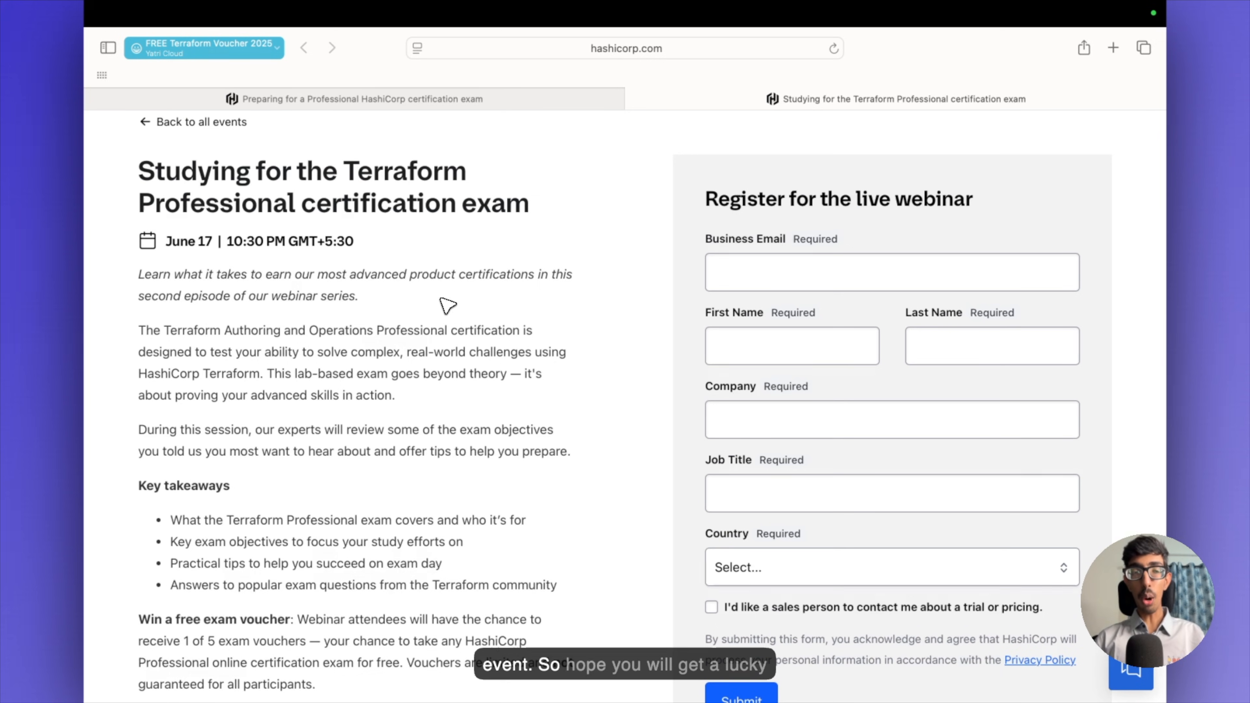